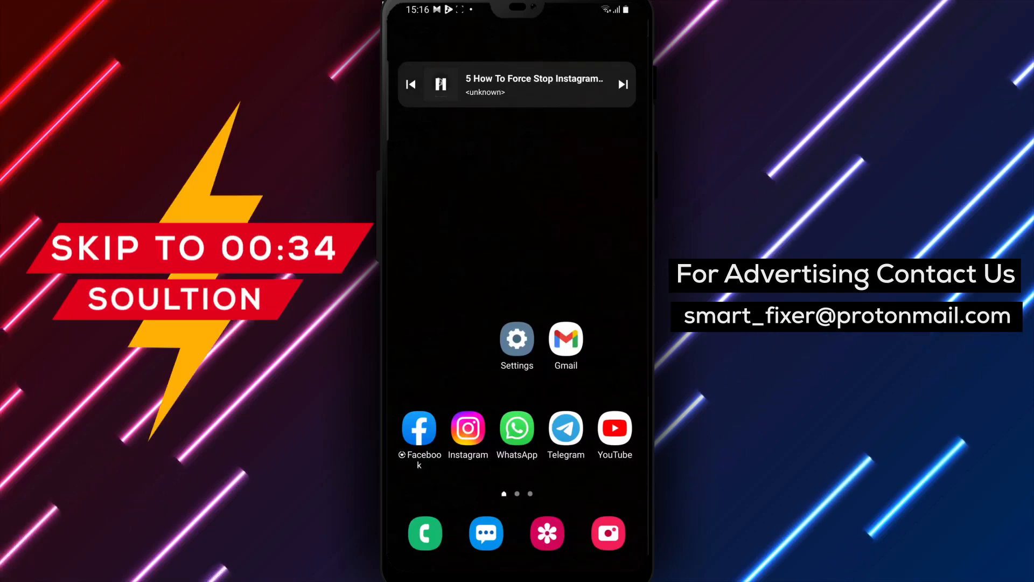
Step: Long-press the Instagram home-screen icon and choose App info from its shortcut menu
{"action": "left_click", "coordinate": [566, 338]}
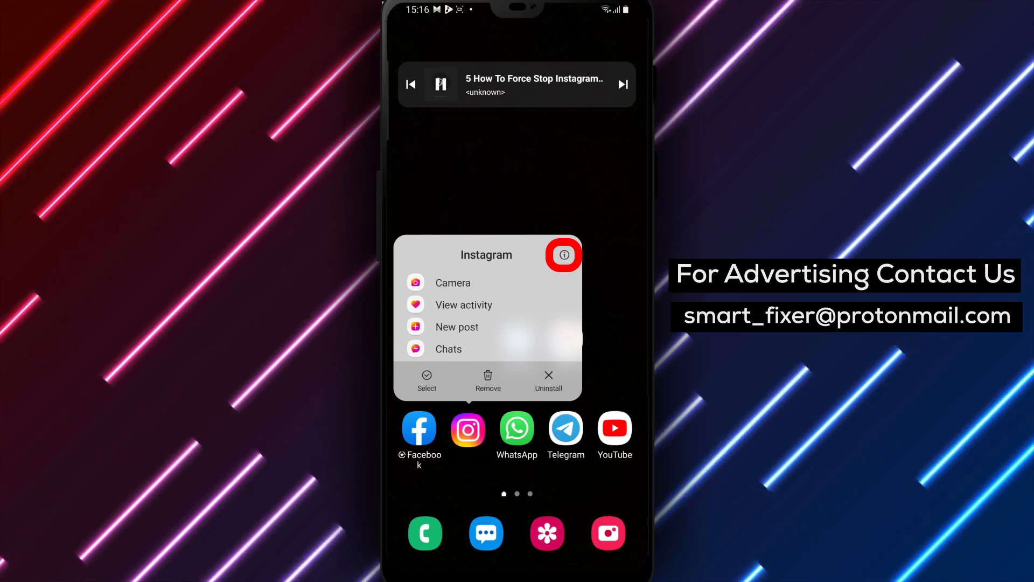
{"action": "left_click", "coordinate": [562, 254]}
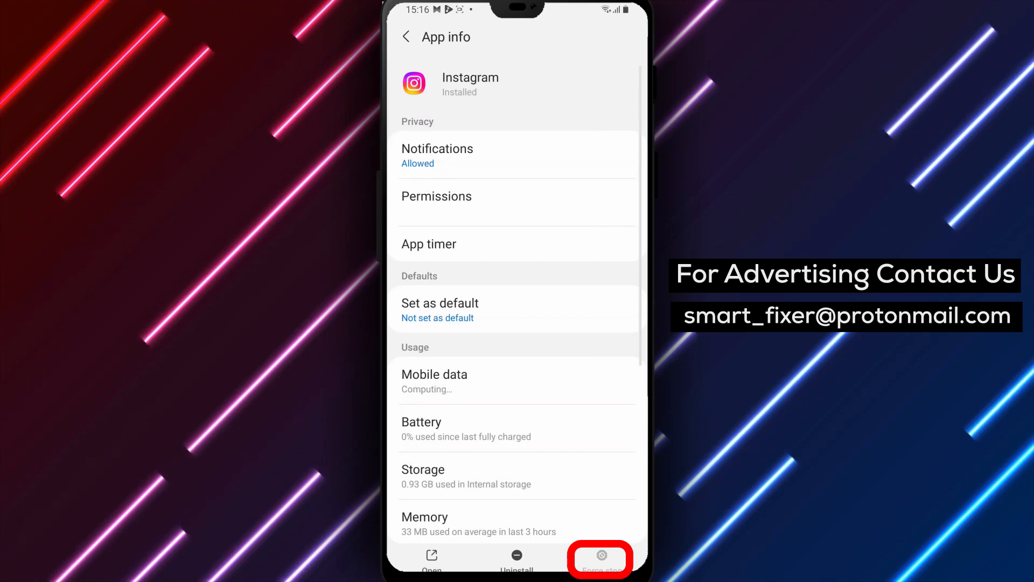